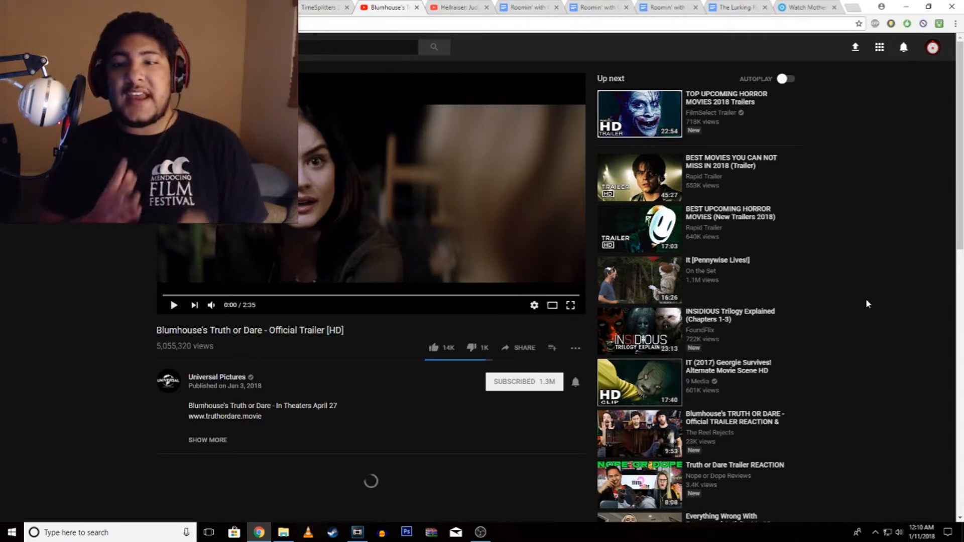
mouse_move(869, 303)
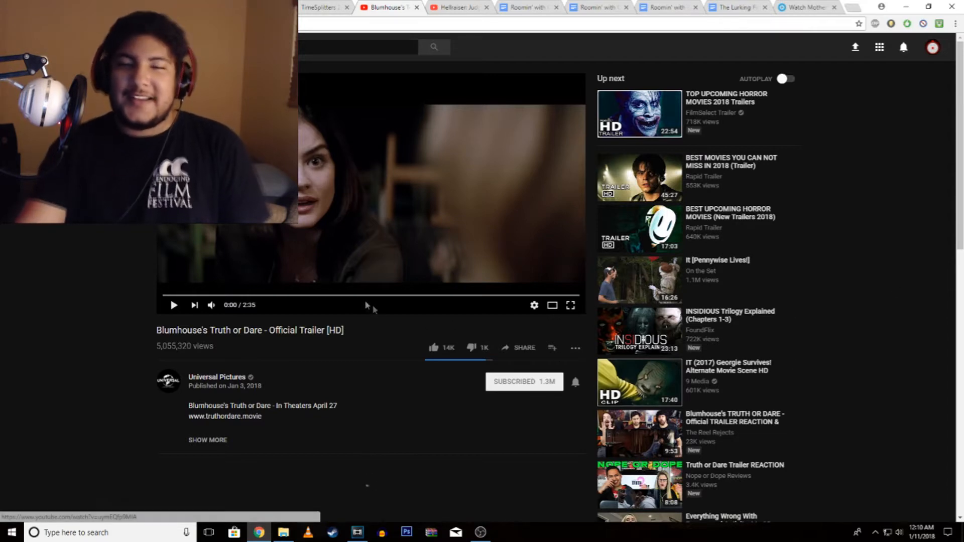
Step: Play the Truth or Dare trailer fullscreen through to its 2:35 end screen
click(569, 306)
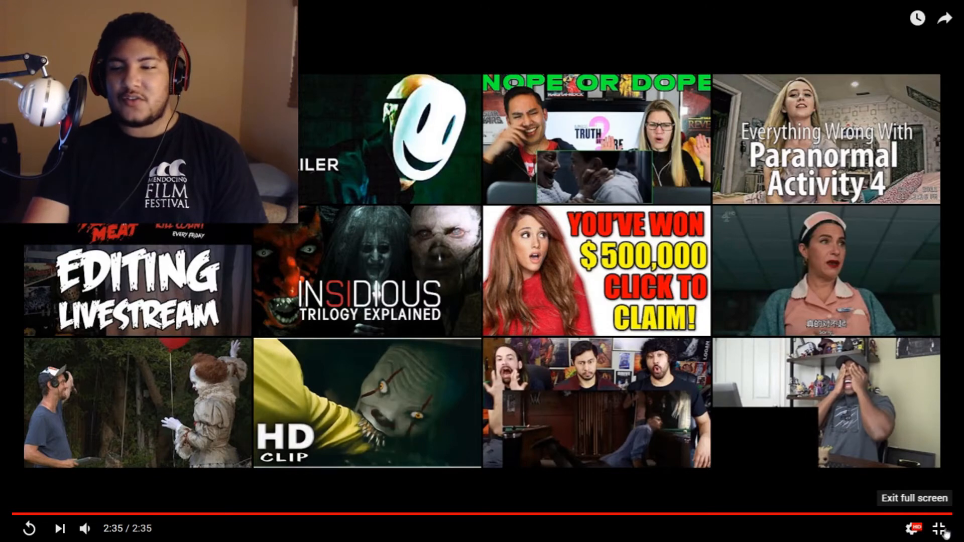
Step: Leave fullscreen and scroll the watch page down toward the description and suggestions
click(914, 499)
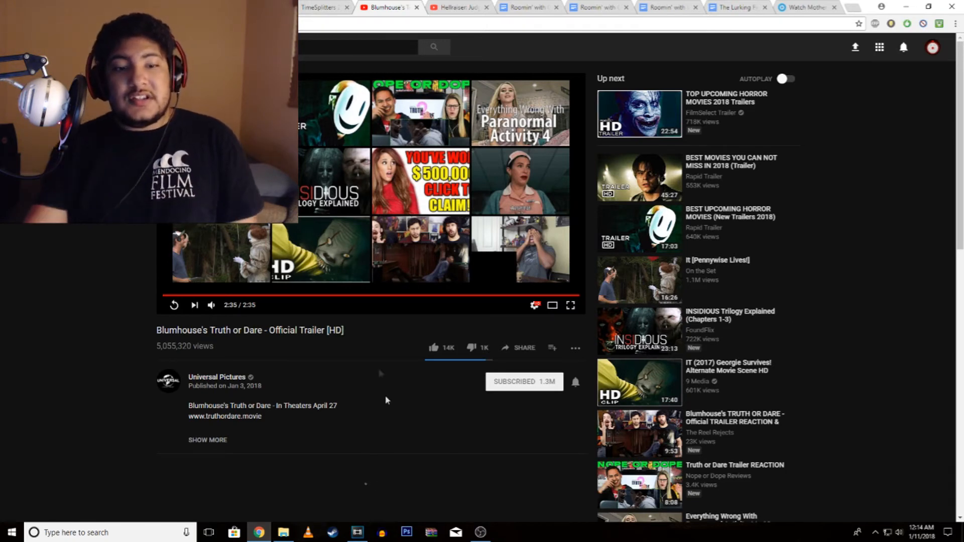
scroll(down, 3)
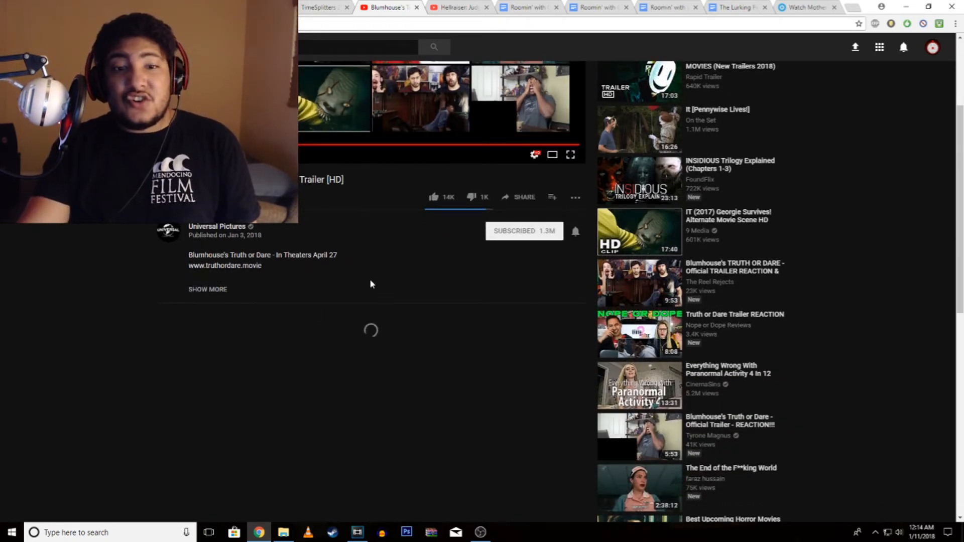